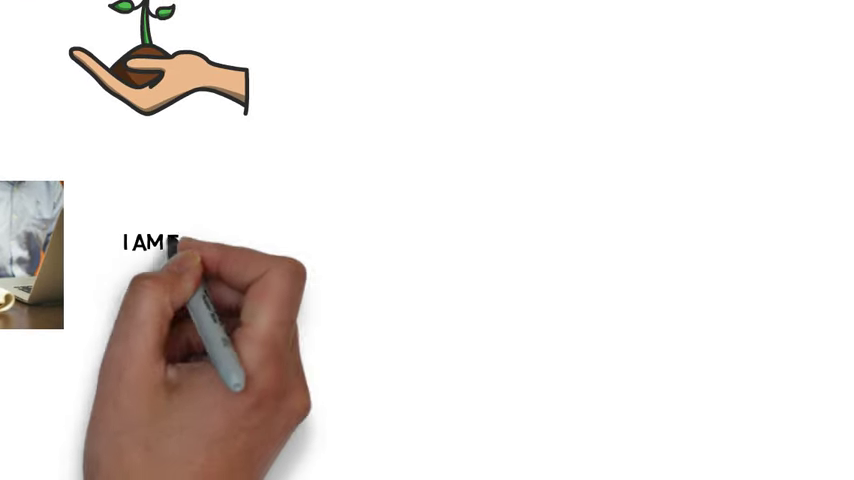
{"action": "type", "text": "THE MOST QUALIFIED PE"}
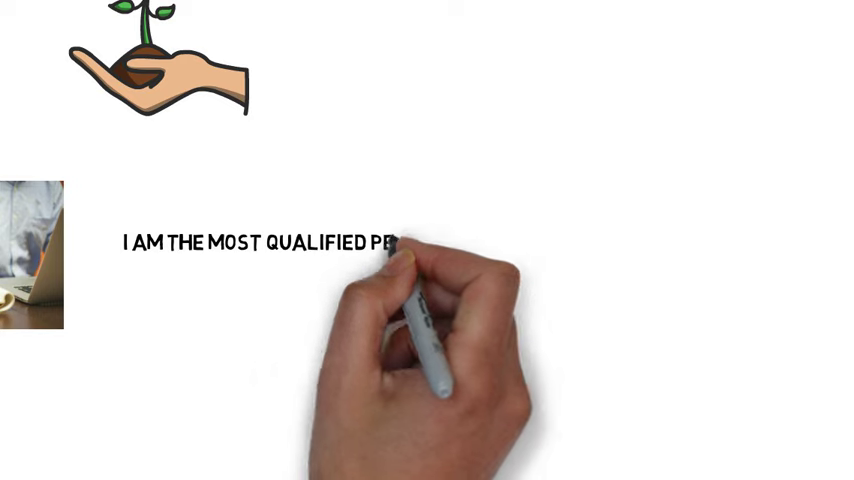